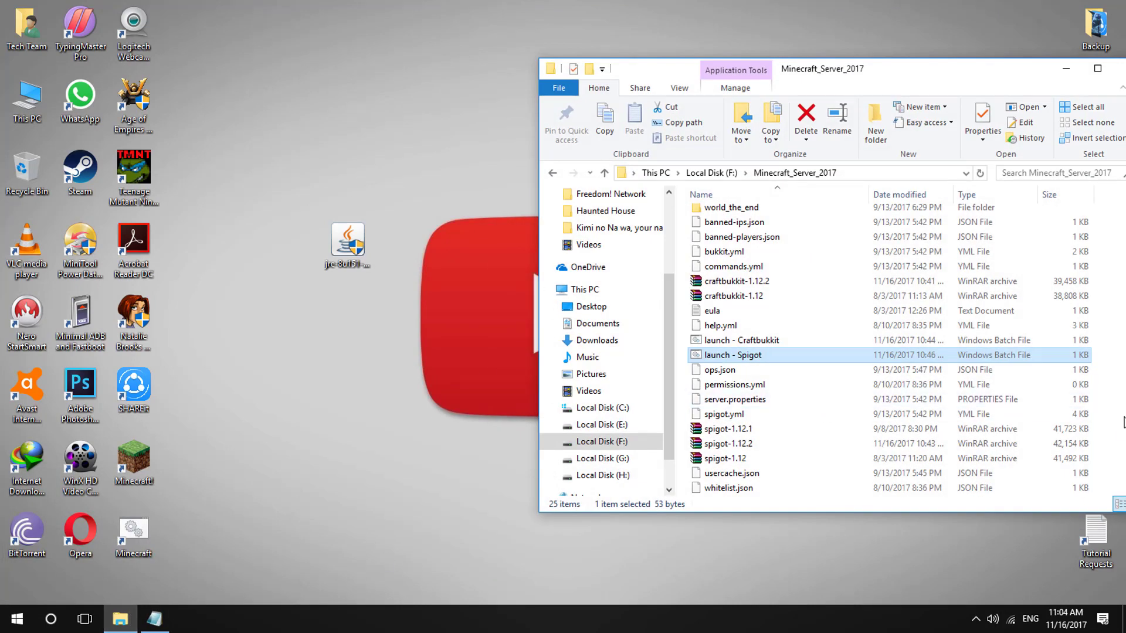
# - Launch a Command Prompt window from the Minecraft_Server_2017 folder view
pyautogui.click(419, 432)
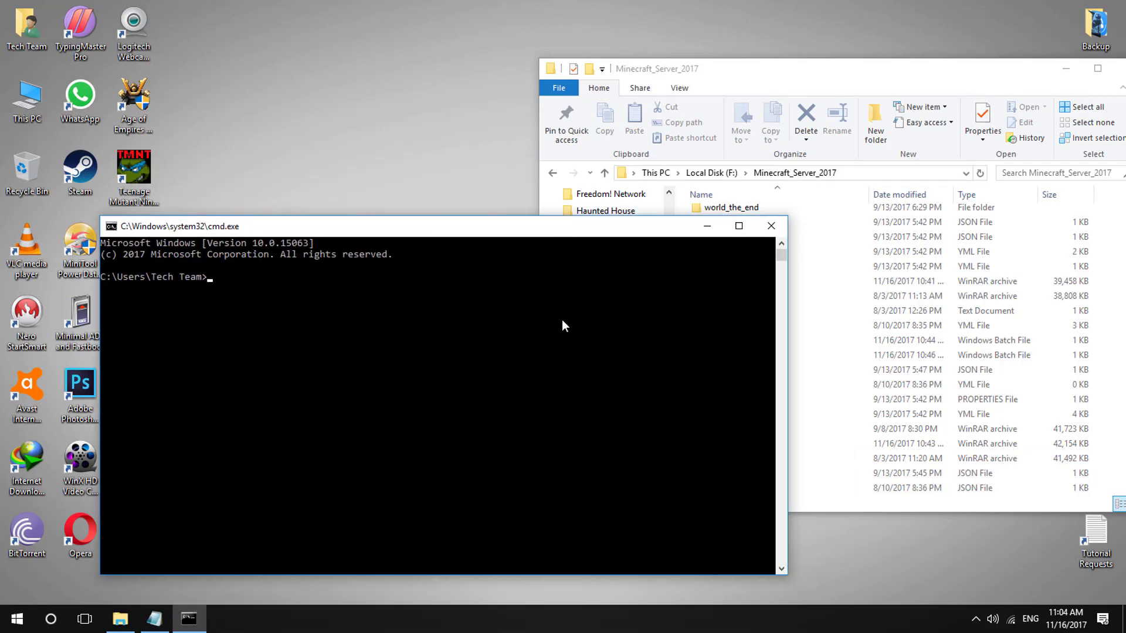
# - Switch cmd to drive F: and cd into Minecraft_Server_2017 using the folder name from Explorer
pyautogui.write('F:')
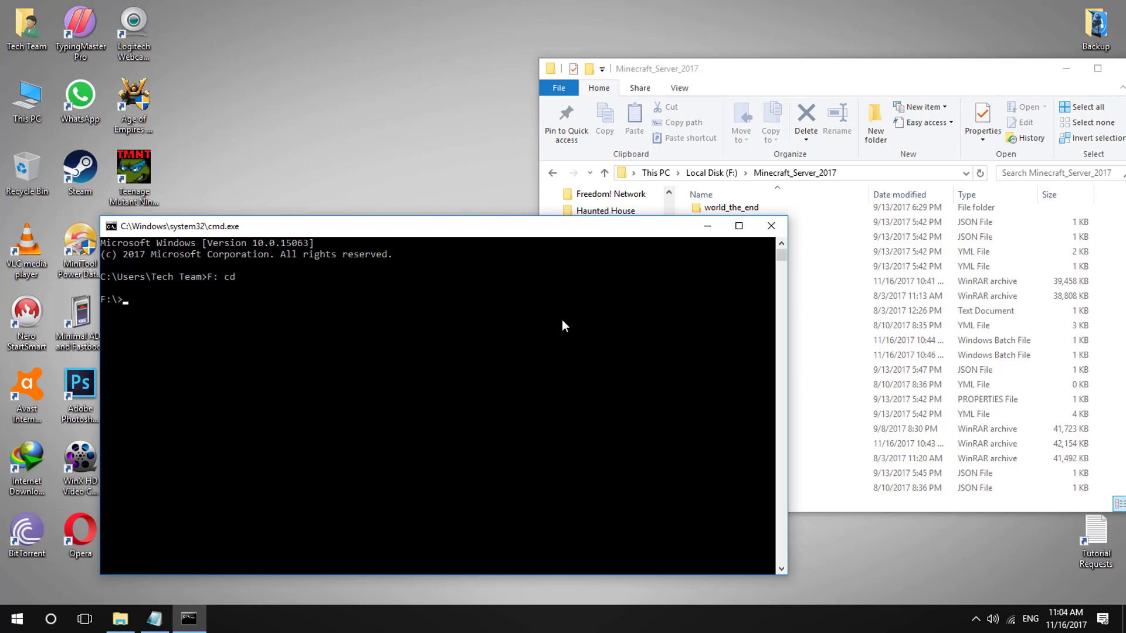
pyautogui.write('cd')
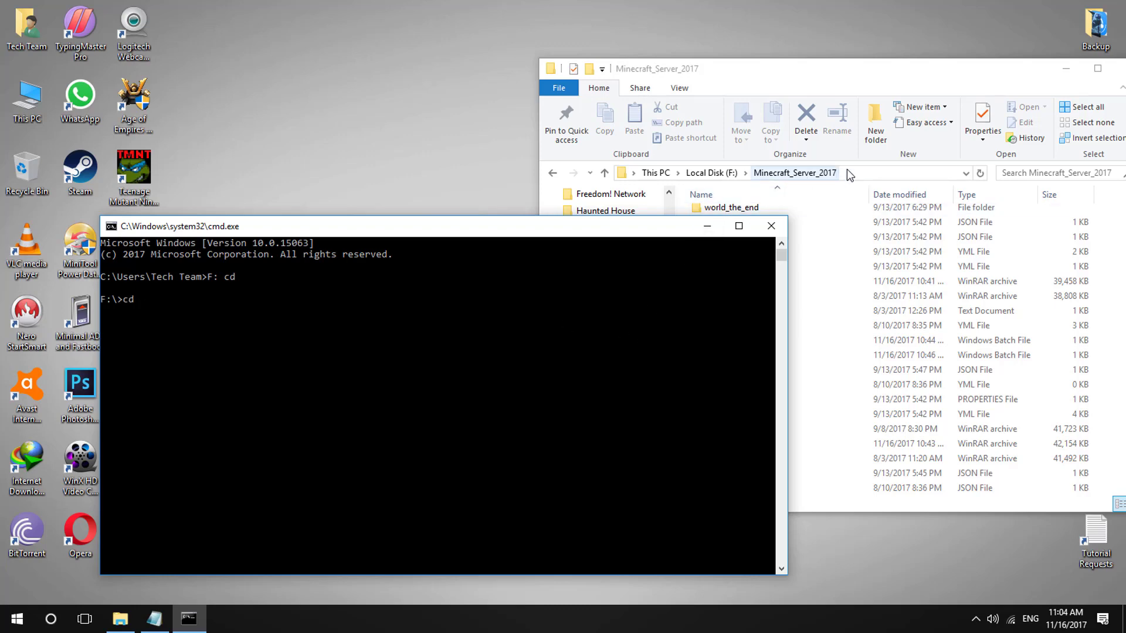
pyautogui.click(790, 173)
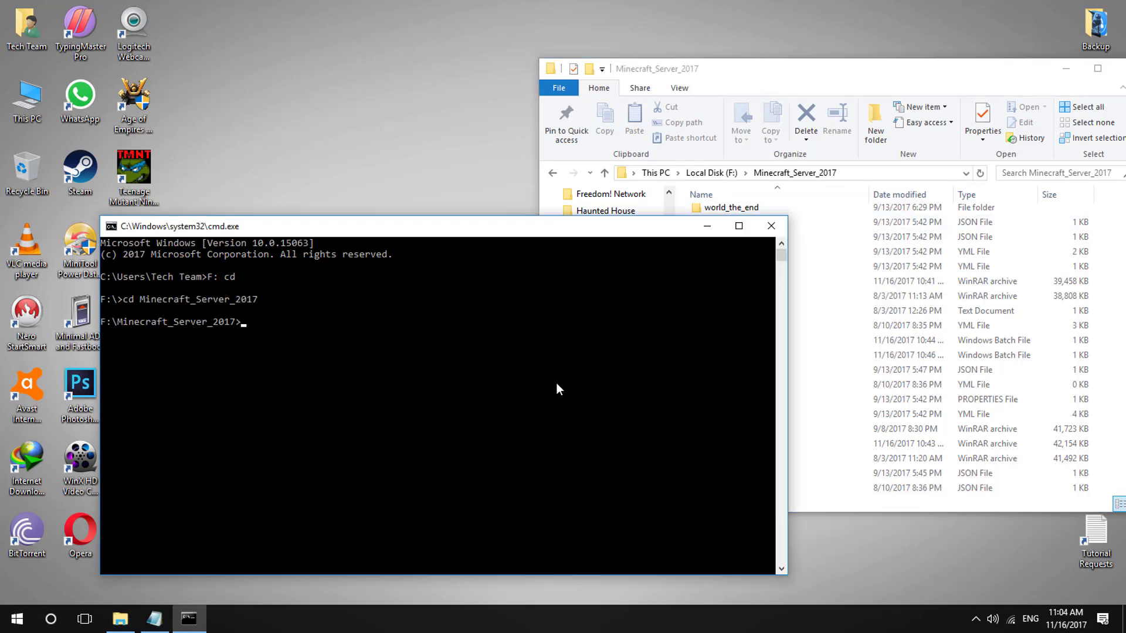
pyautogui.moveTo(183, 589)
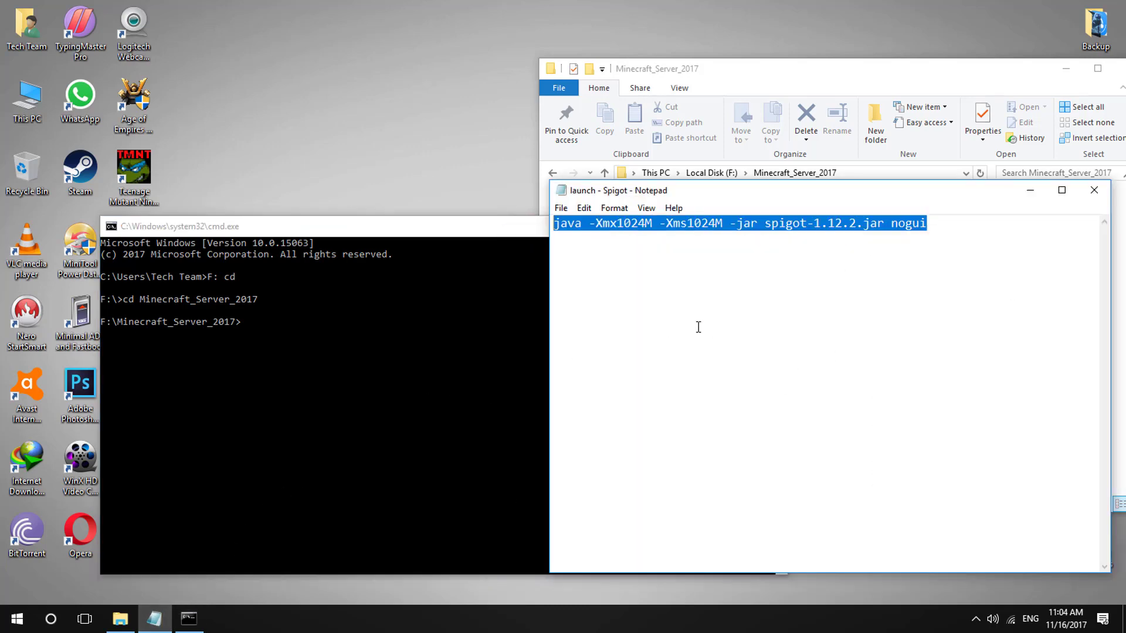
pyautogui.moveTo(421, 386)
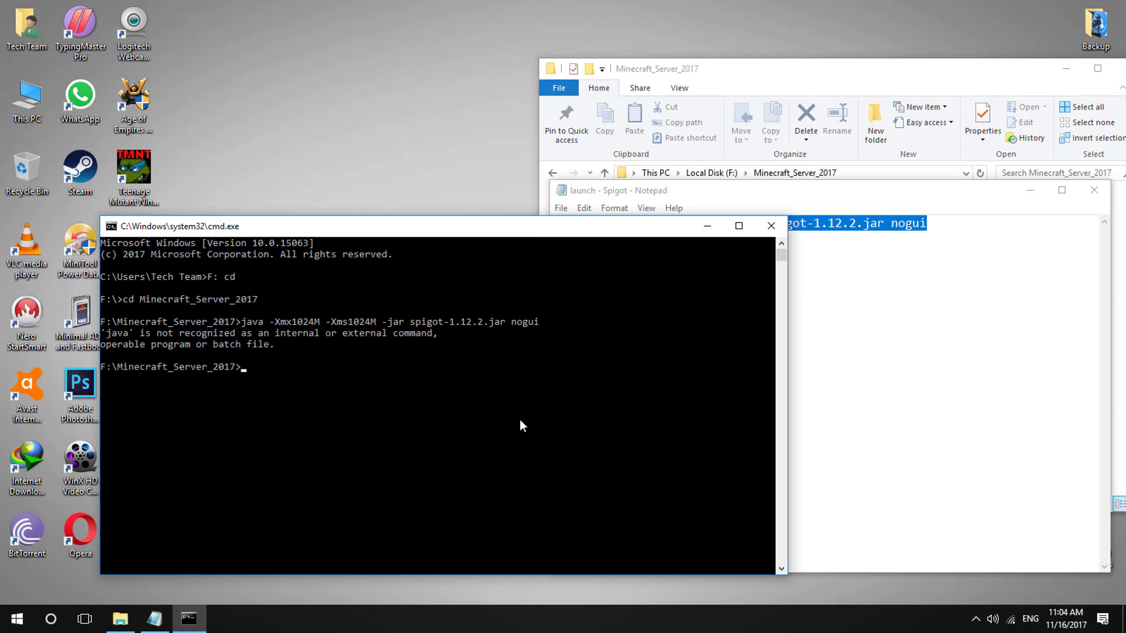
pyautogui.moveTo(214, 368)
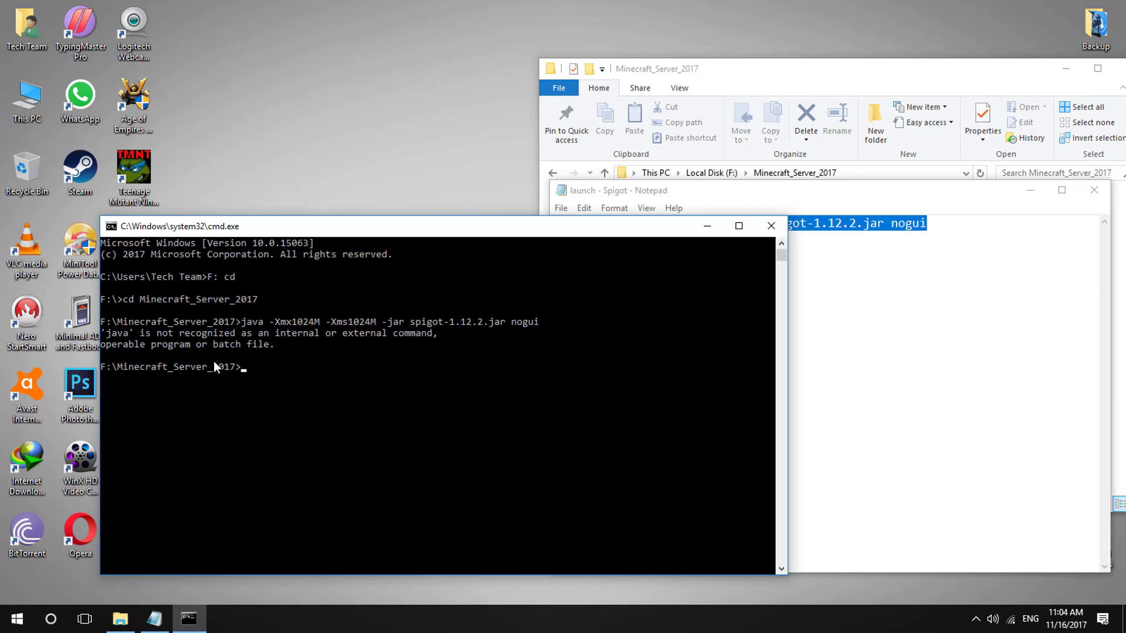
pyautogui.moveTo(359, 352)
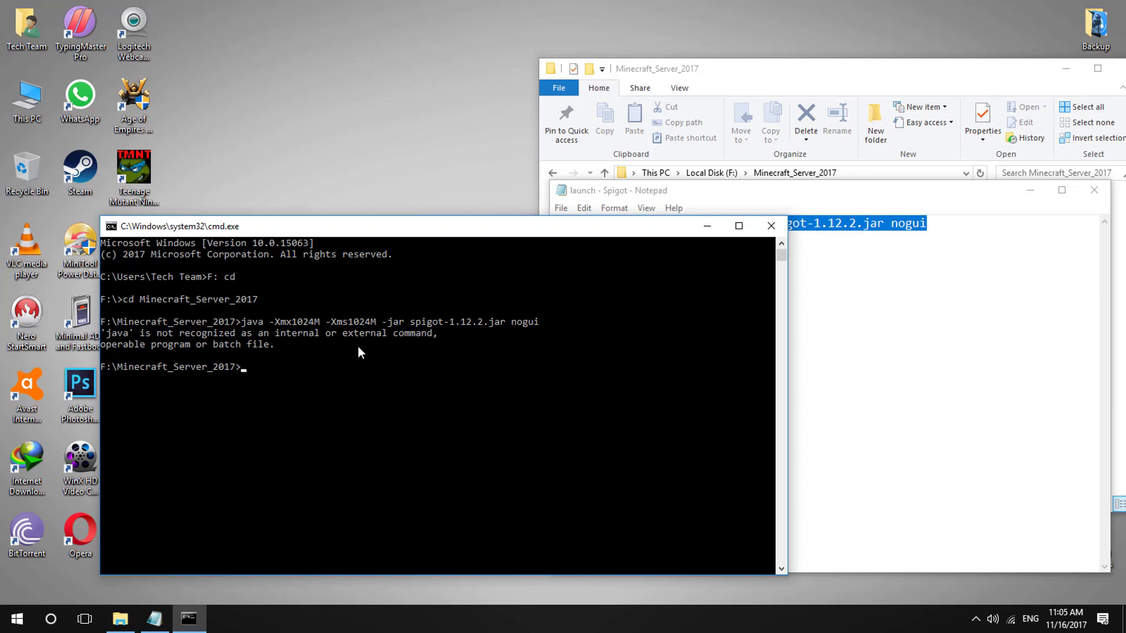
pyautogui.moveTo(367, 352)
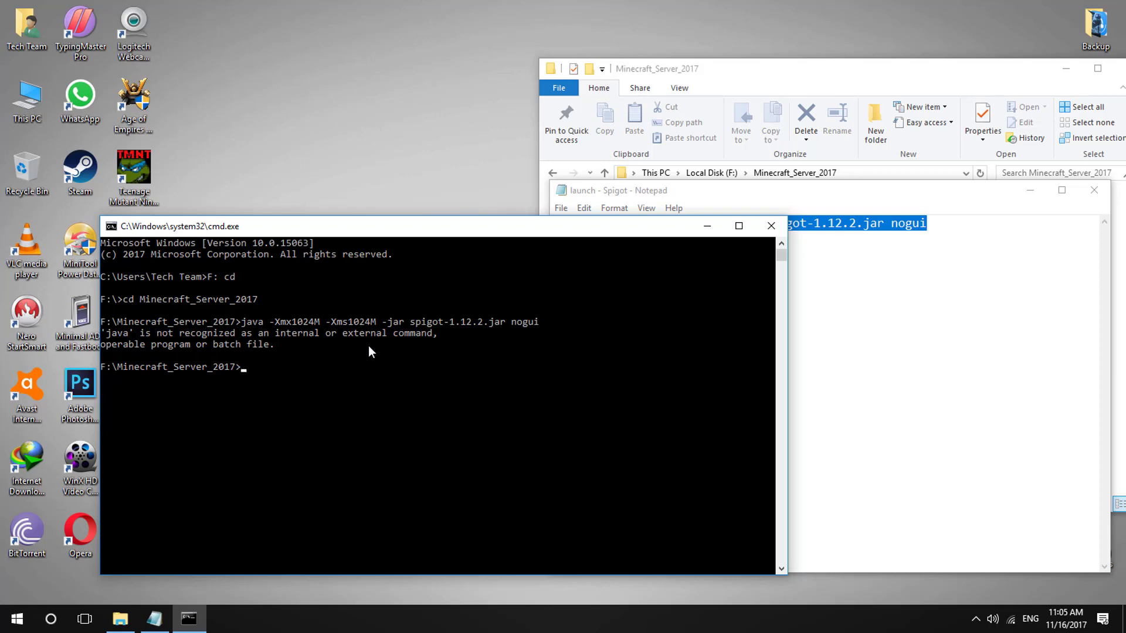
# - Minimize all windows to reveal the Java installer on the desktop
pyautogui.click(771, 225)
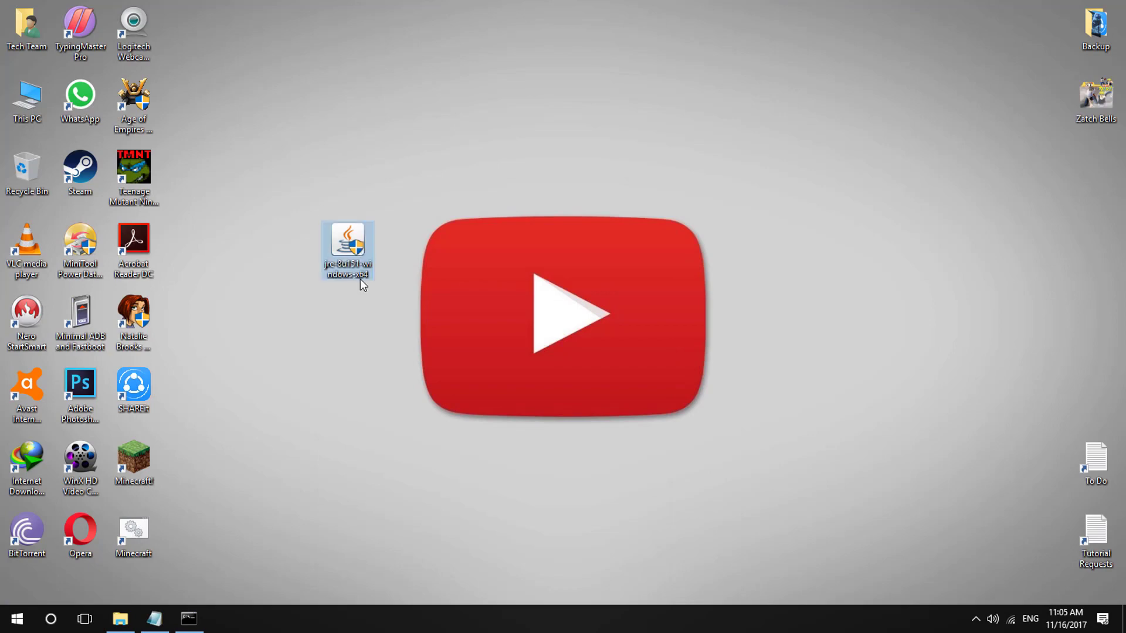
# - Run the jre-8u151-windows-x64 installer as administrator from the desktop
pyautogui.rightClick(346, 249)
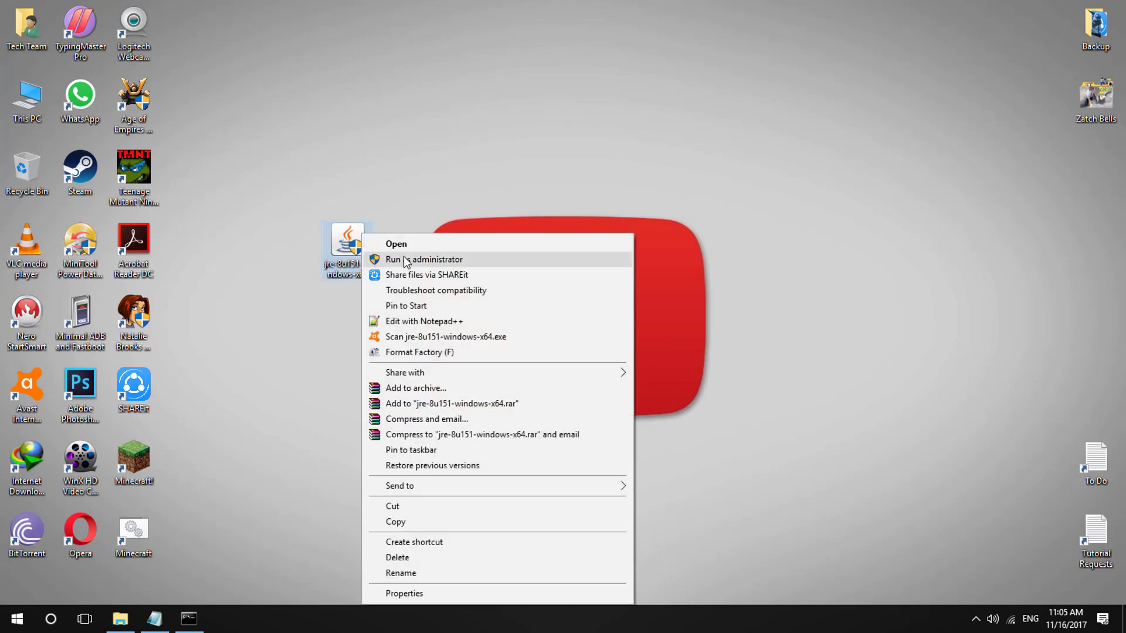
pyautogui.click(423, 260)
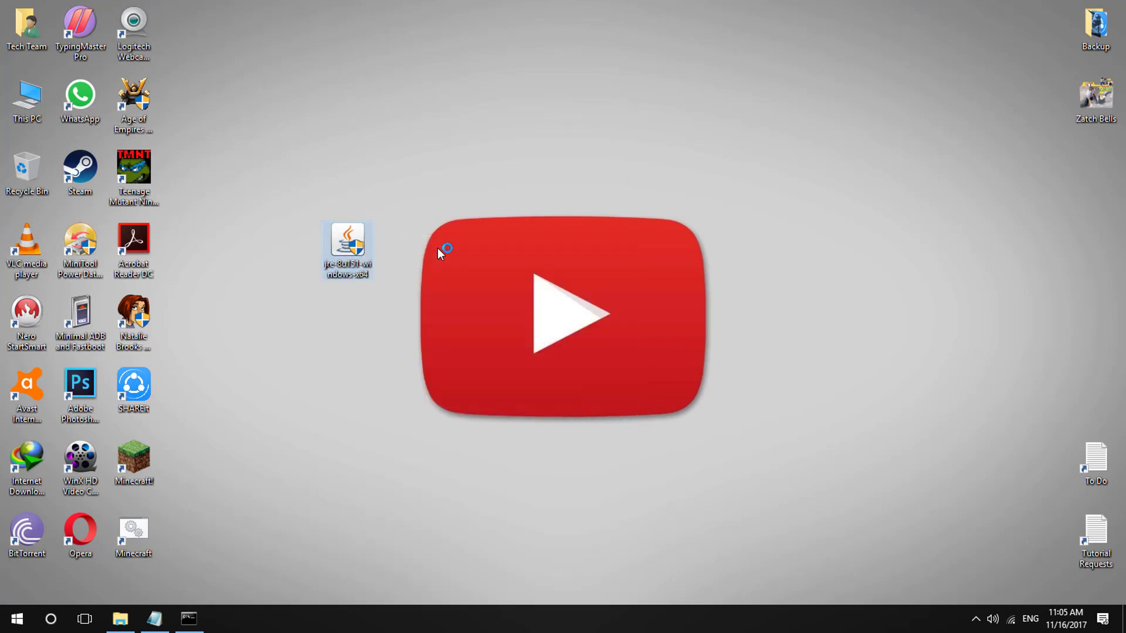
pyautogui.moveTo(409, 302)
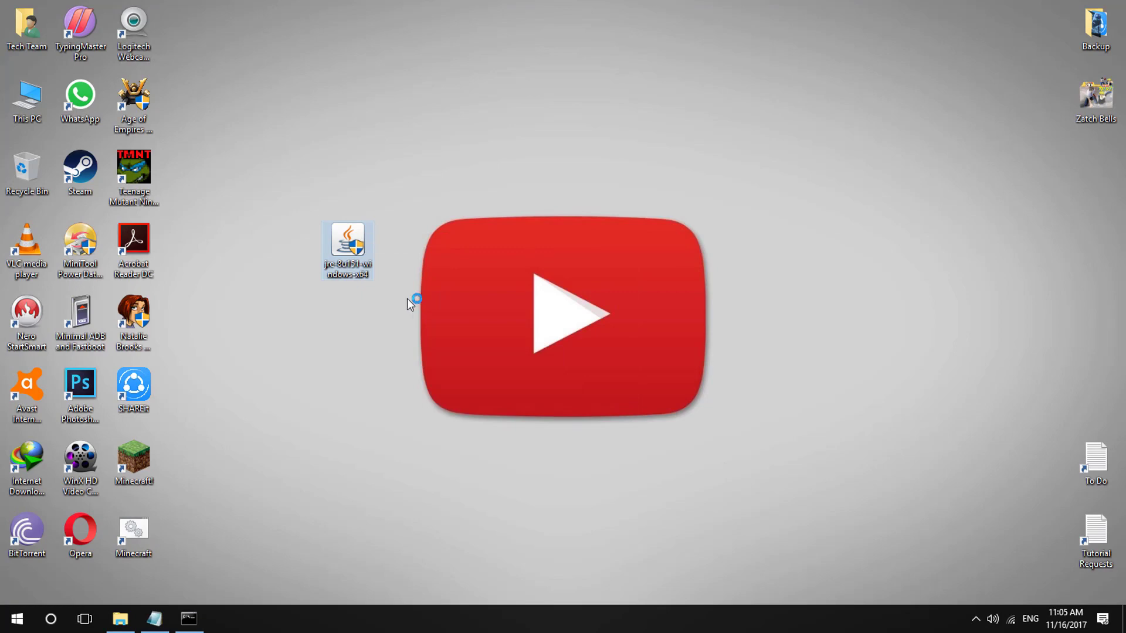
pyautogui.doubleClick(346, 247)
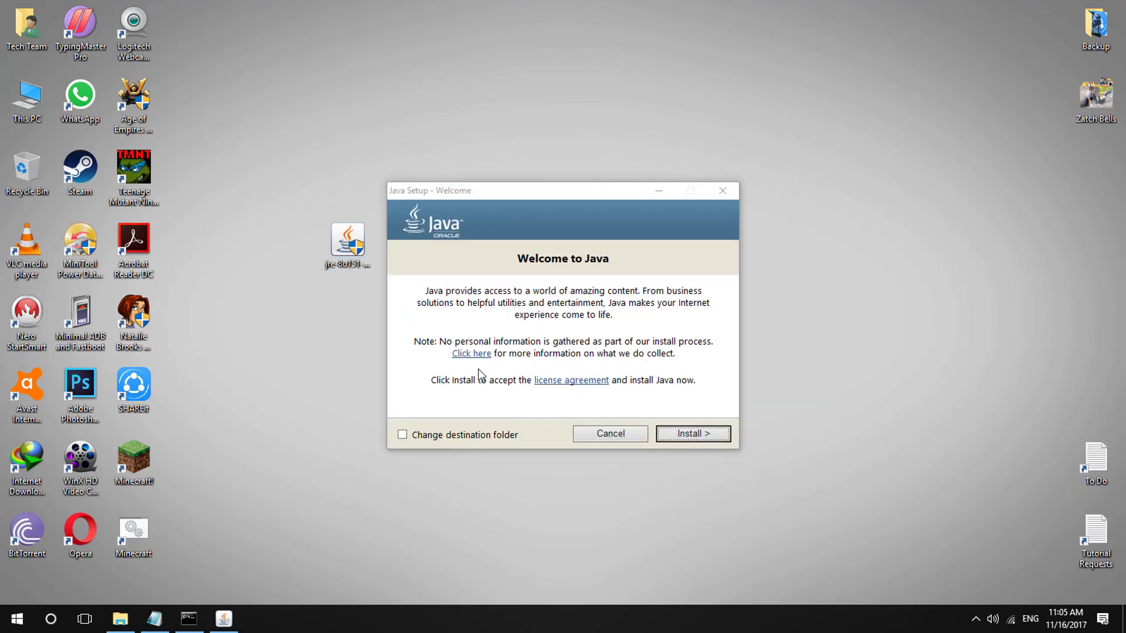
# - Install Java through the setup wizard and close it once installation succeeds
pyautogui.click(692, 434)
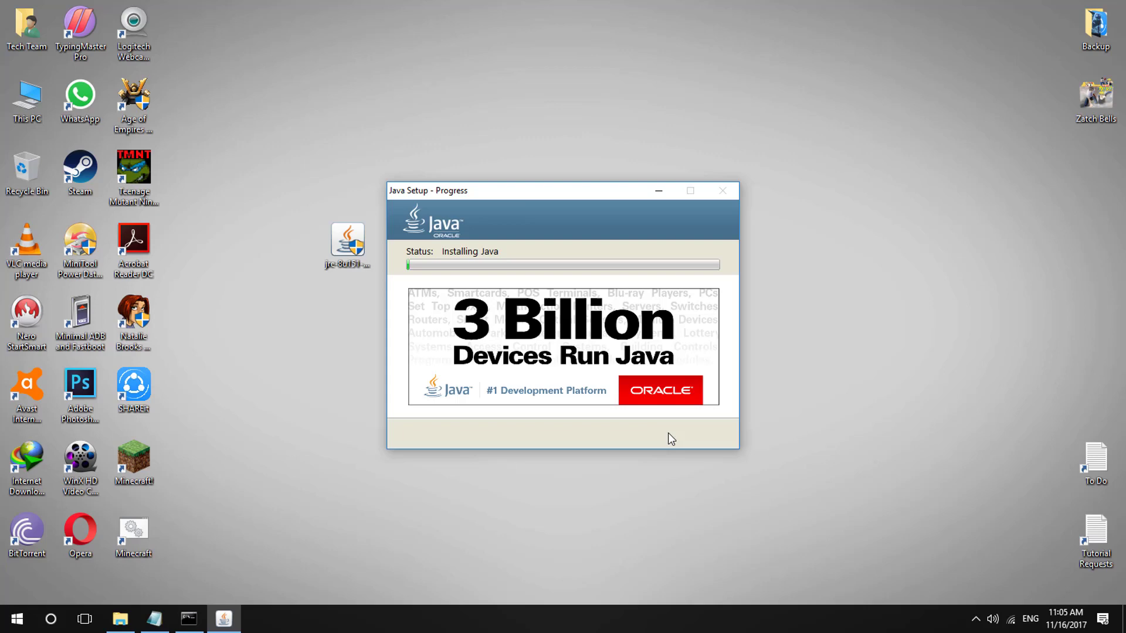
pyautogui.moveTo(612, 430)
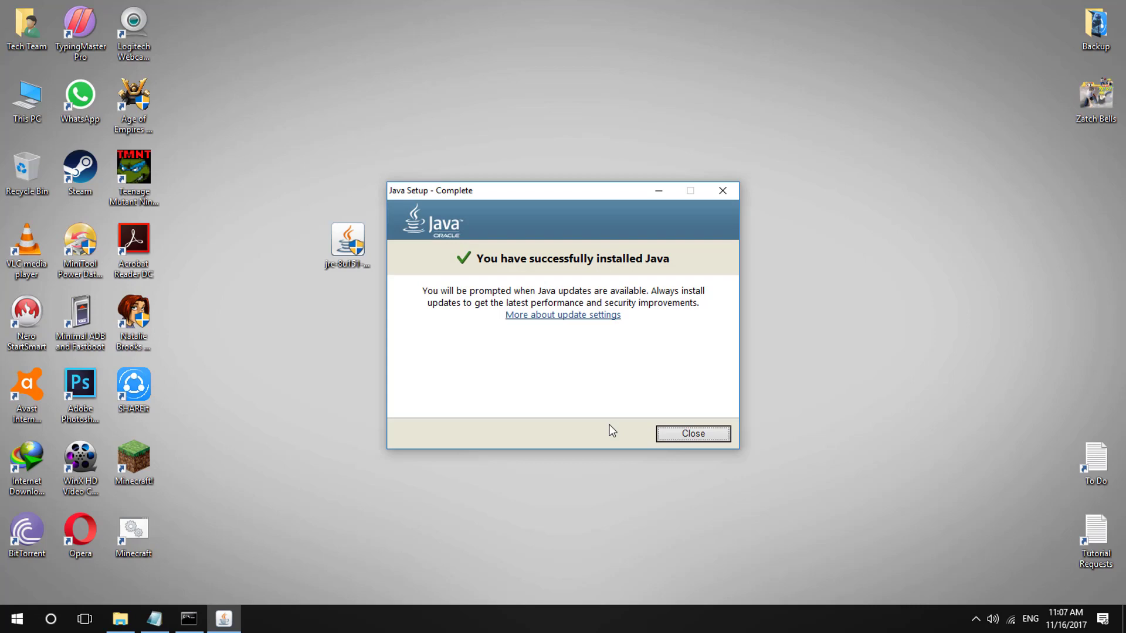
pyautogui.moveTo(692, 434)
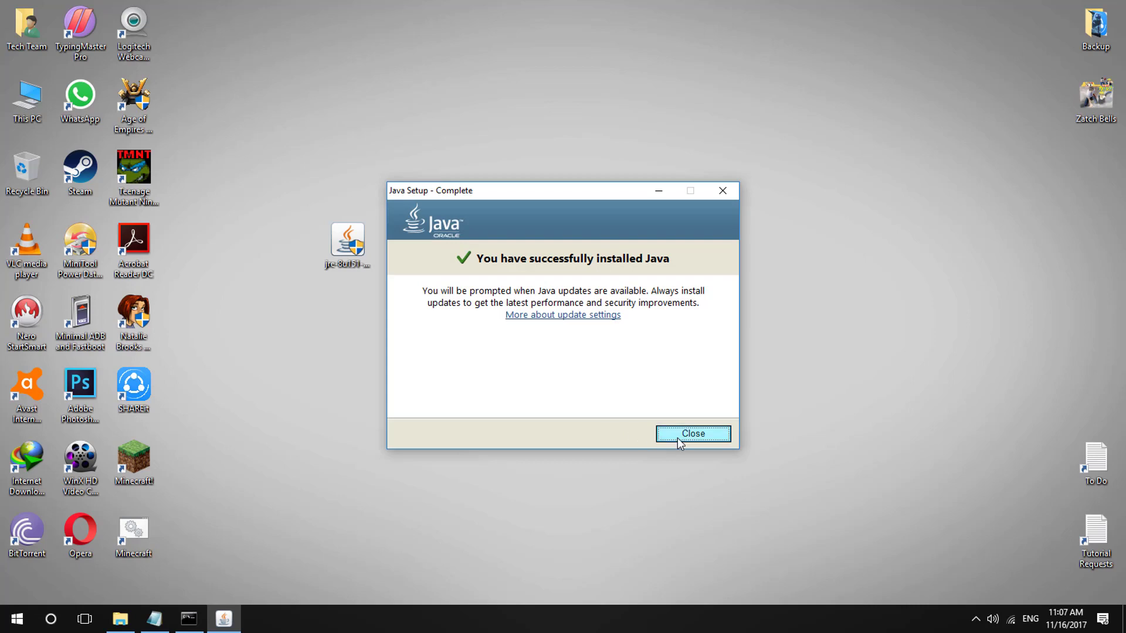
pyautogui.click(691, 434)
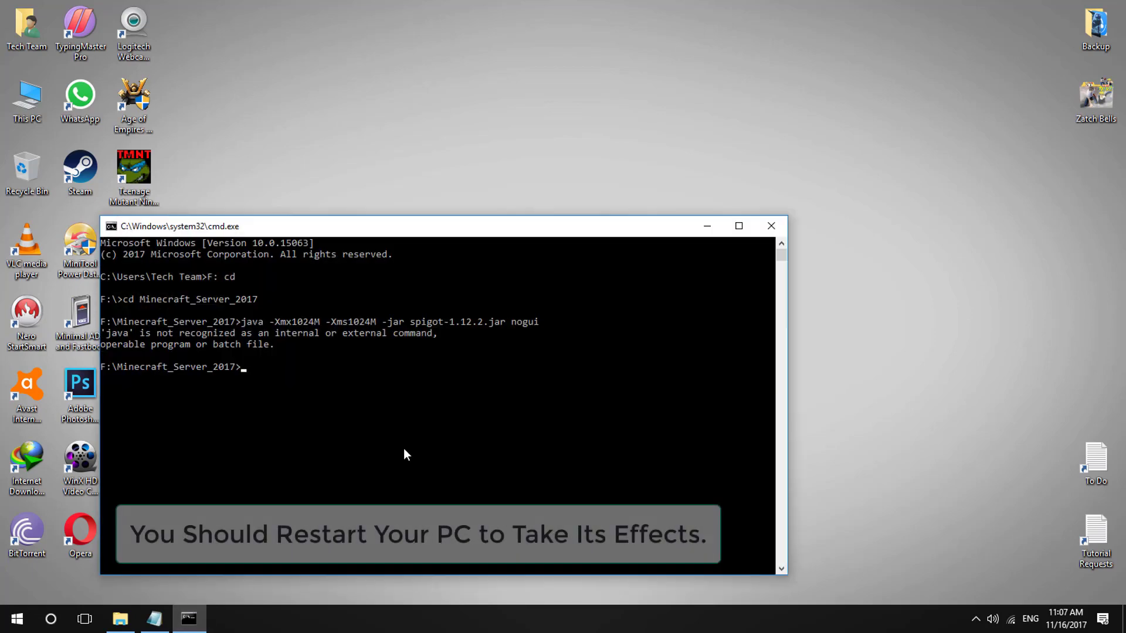
# - Rerun the Spigot java -jar command, which still reports 'java' is not recognized
pyautogui.press('Return')
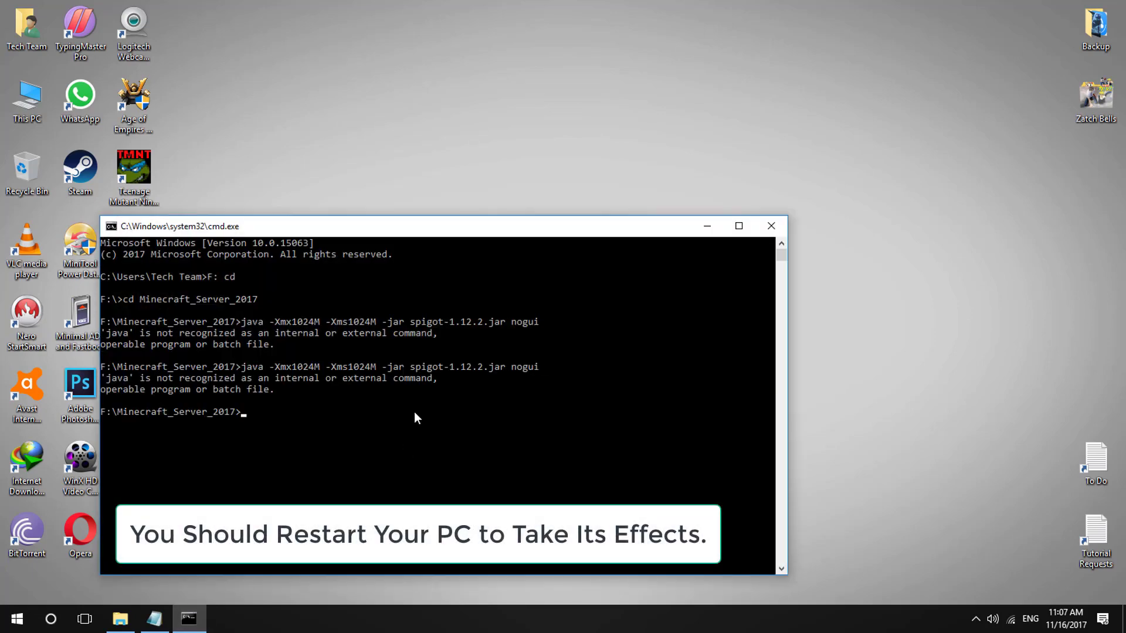
pyautogui.moveTo(380, 406)
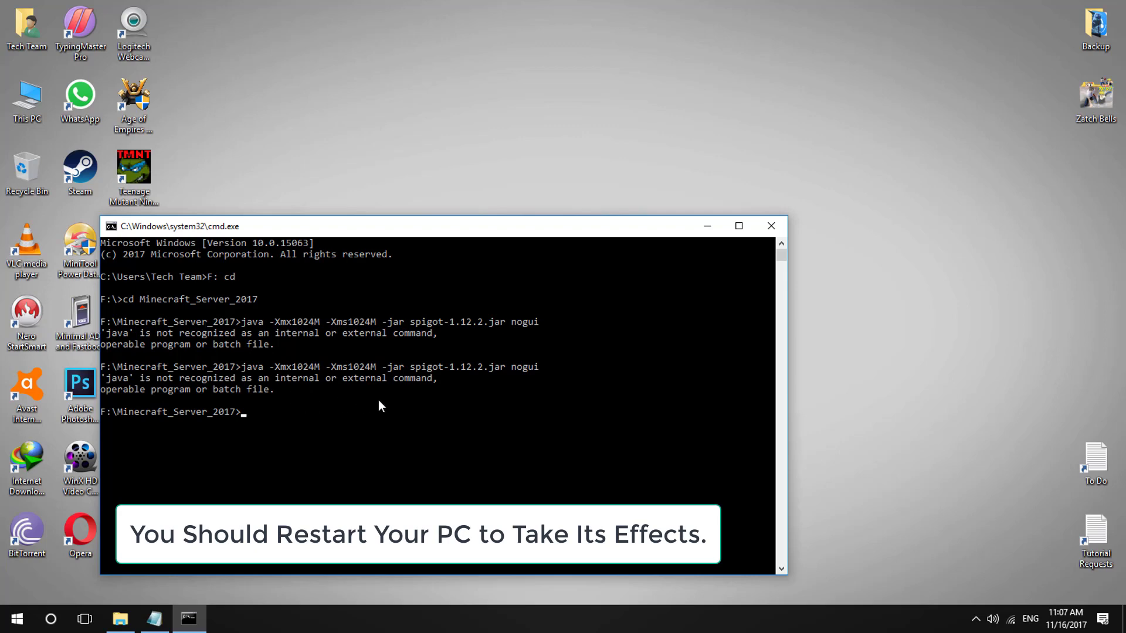
pyautogui.moveTo(400, 409)
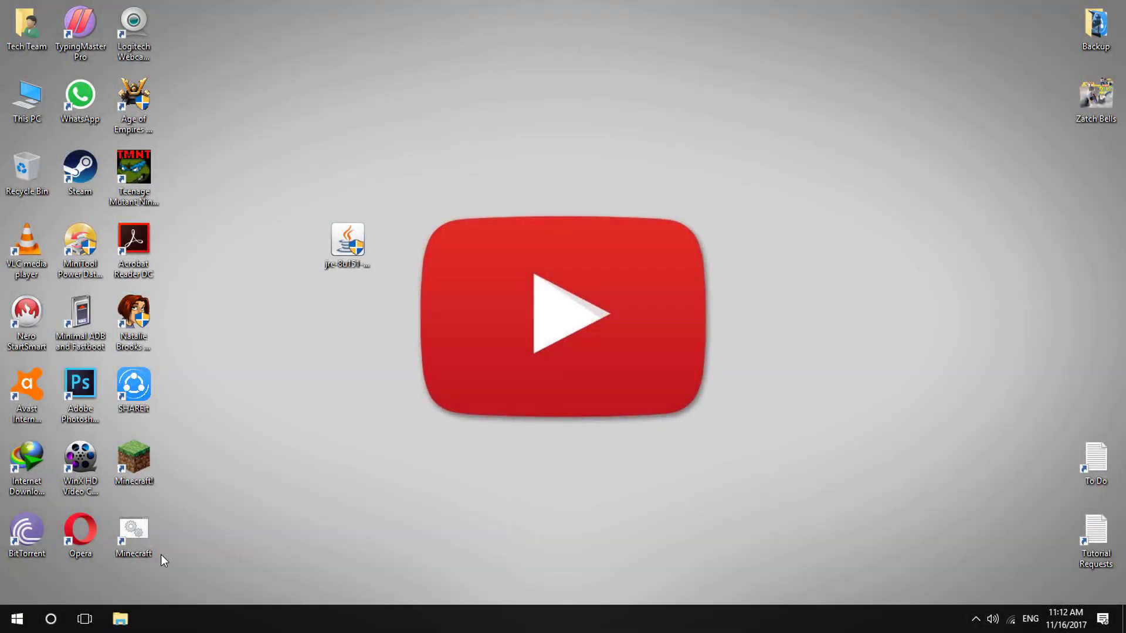
# - Start a fresh Command Prompt via Win+R and cmd
pyautogui.press('Win+r')
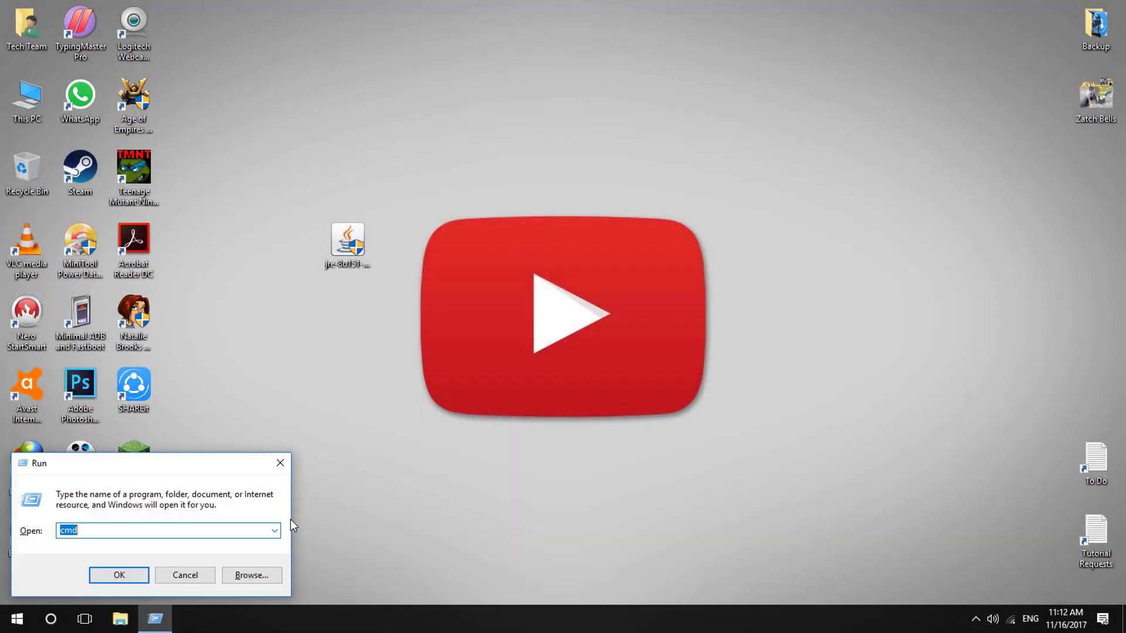
pyautogui.click(118, 575)
pyautogui.write('cd')
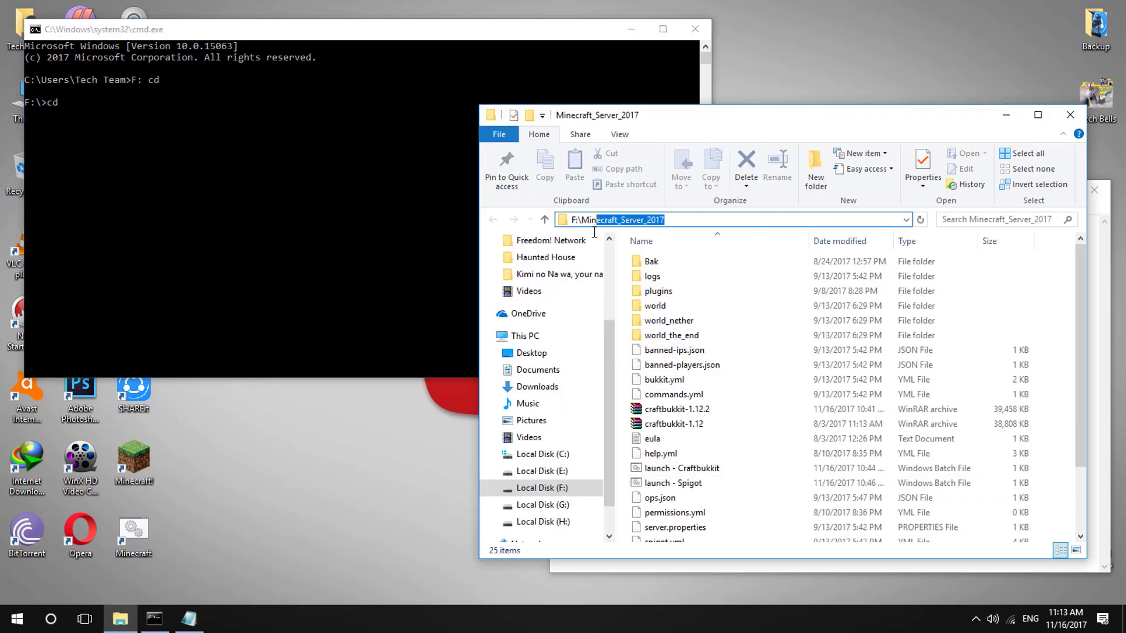
# - Copy the java line from launch - Spigot and run it so the server starts loading libraries
pyautogui.doubleClick(673, 483)
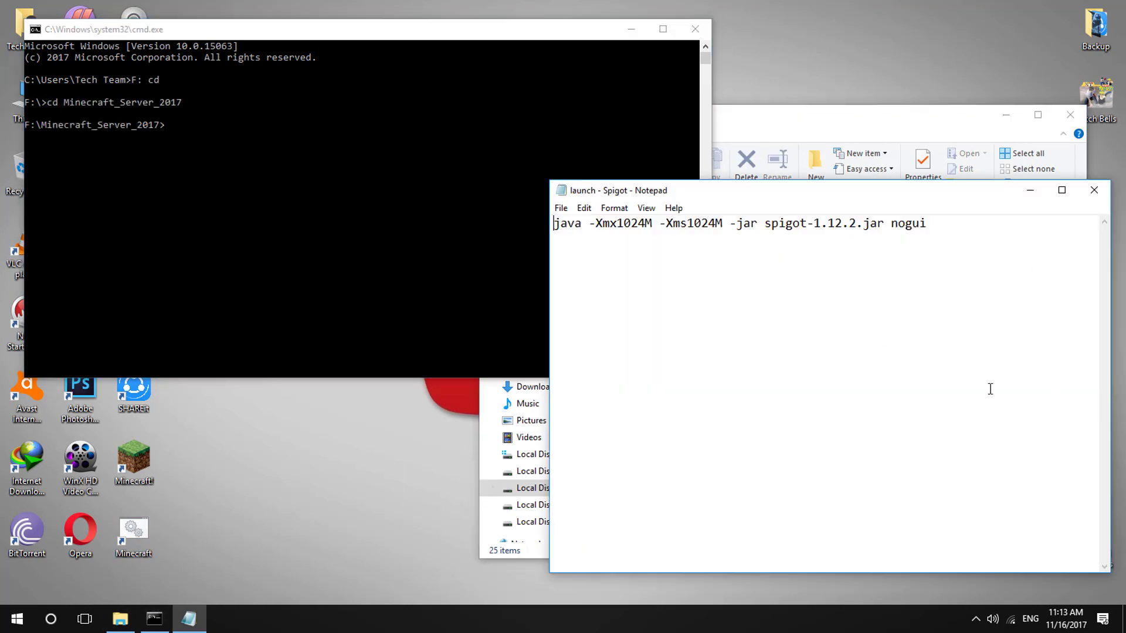
pyautogui.rightClick(740, 223)
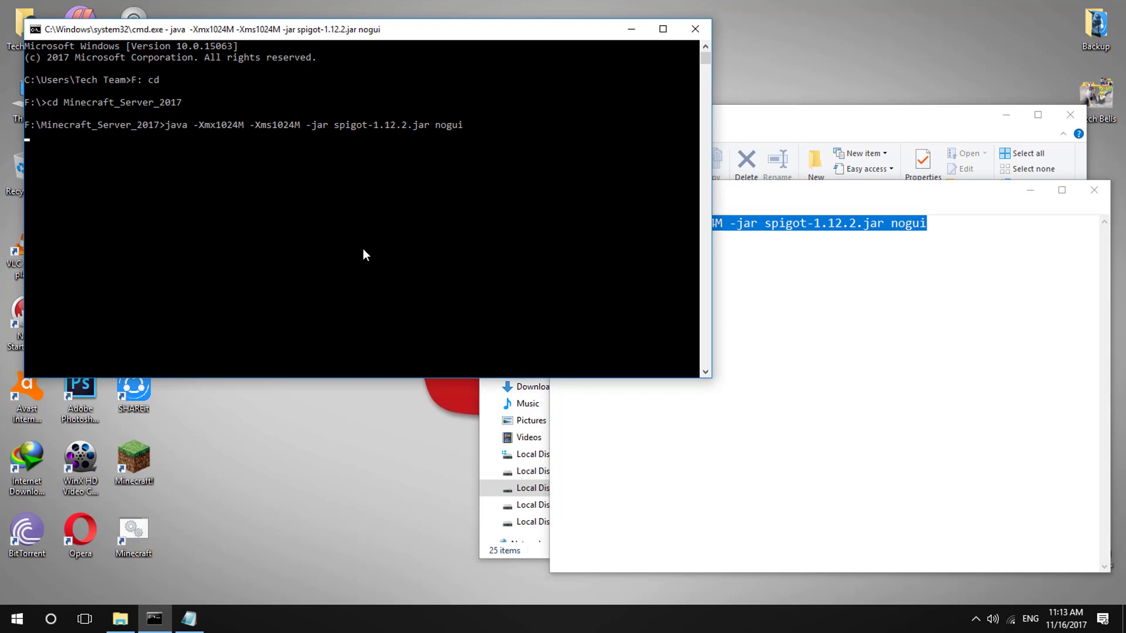
pyautogui.press('Return')
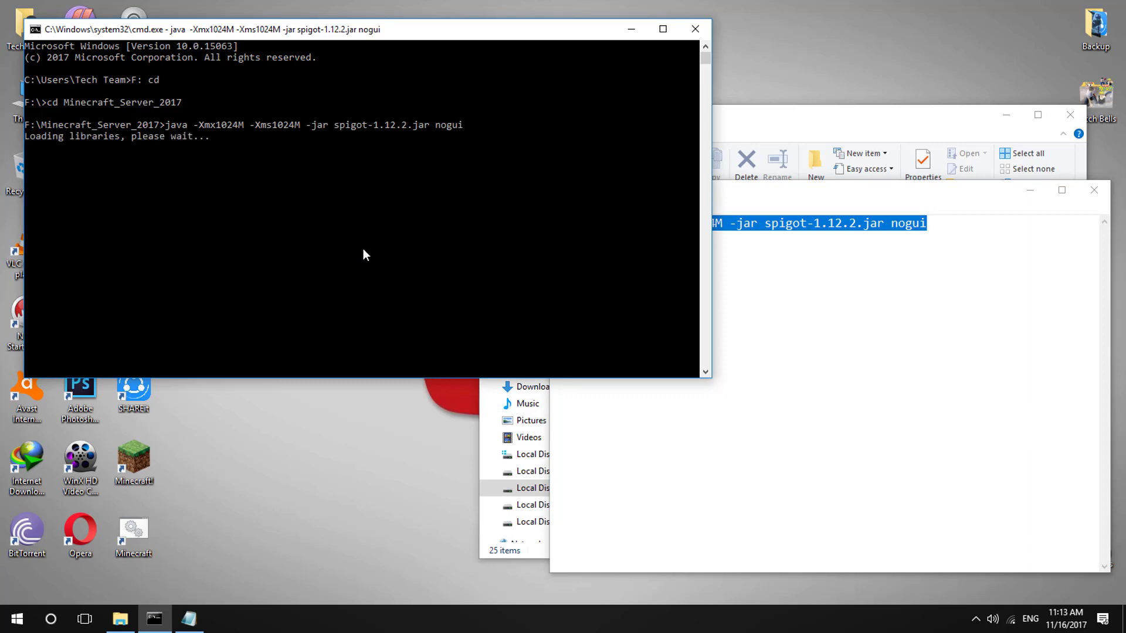